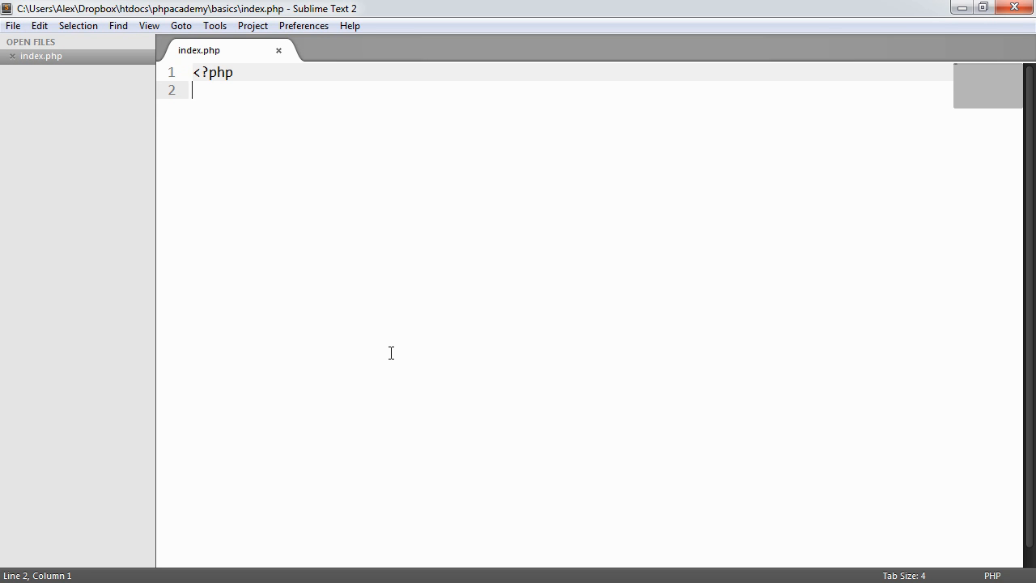
# Clear the leftover 0 === false expression from index.php.
pyautogui.write('0')
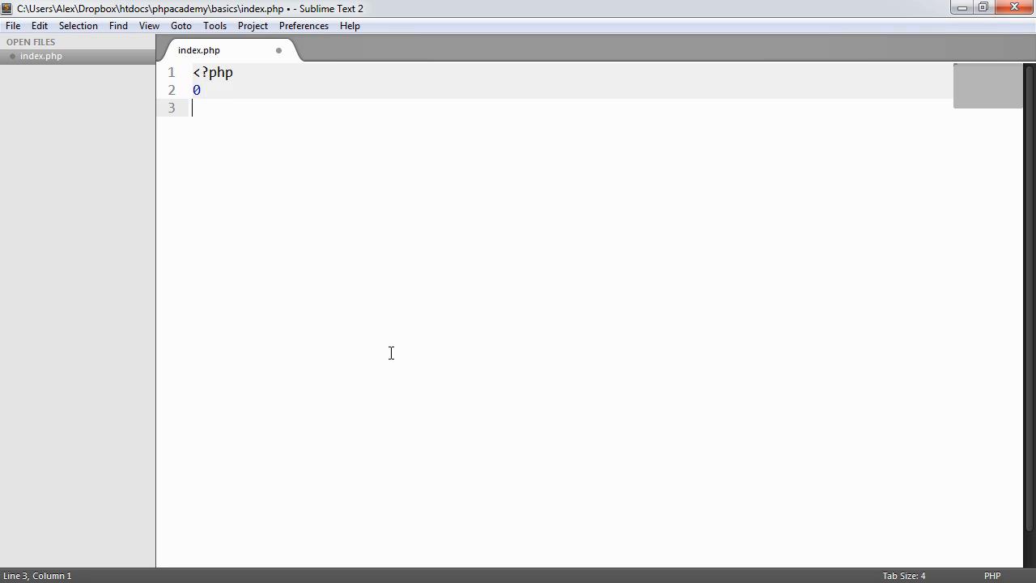
pyautogui.write('false')
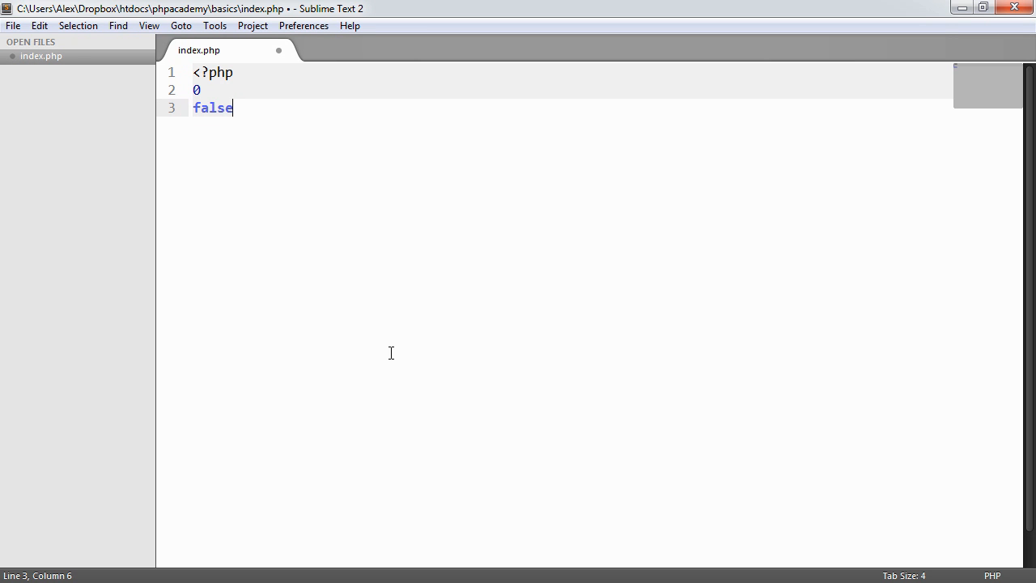
pyautogui.press('Home')
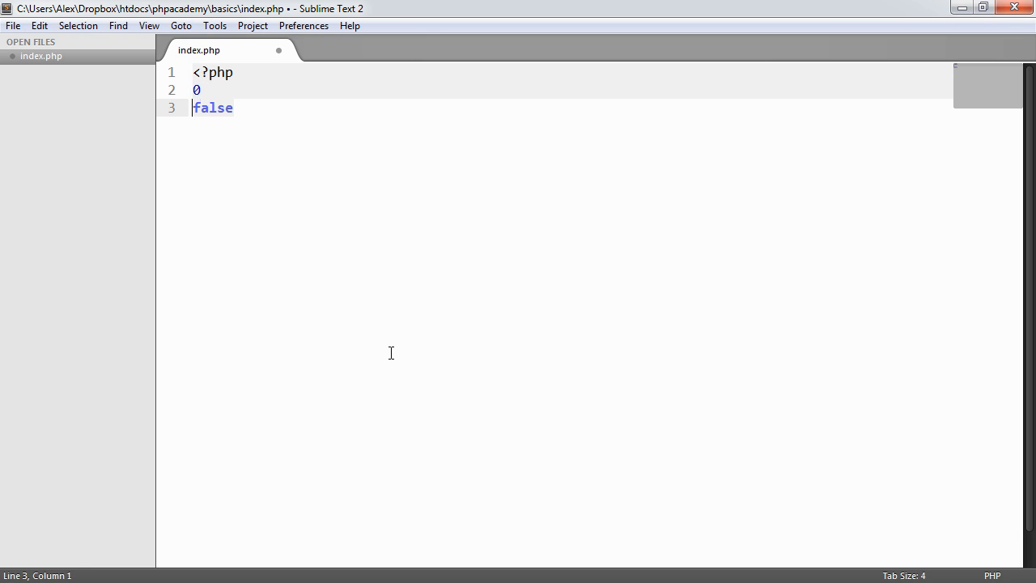
pyautogui.click(207, 91)
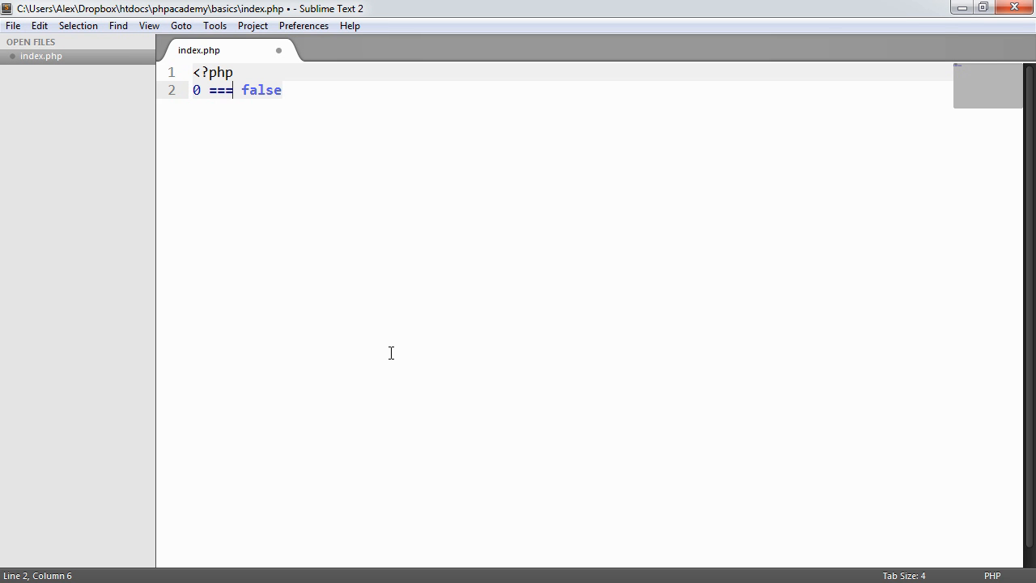
pyautogui.doubleClick(221, 91)
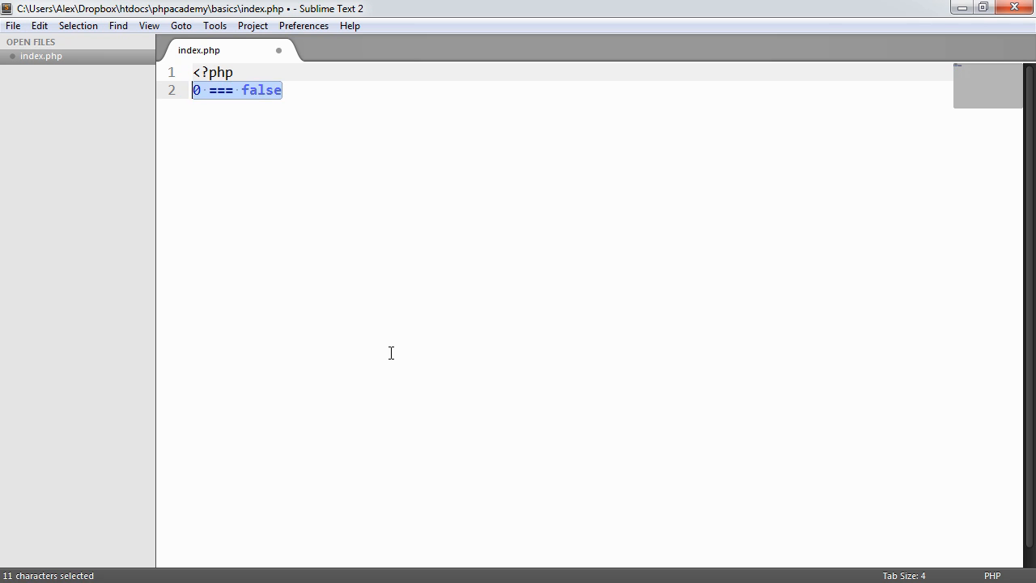
pyautogui.press('Delete')
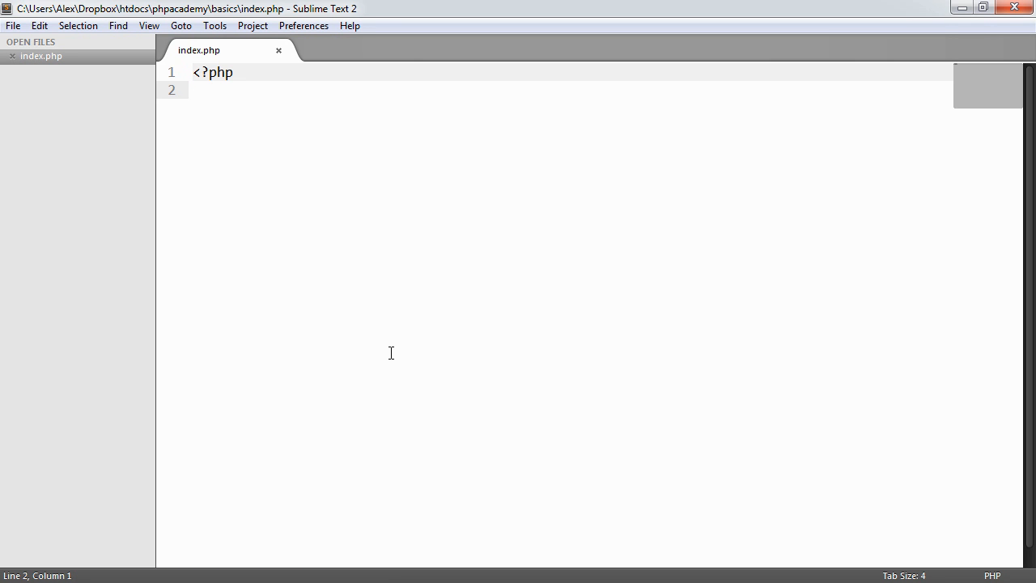
# Define $name = 'alex' and $age = 24, with an if block echoing True when $name === 'alex'.
pyautogui.write('if() {}')
pyautogui.write("$name = 'akl';")
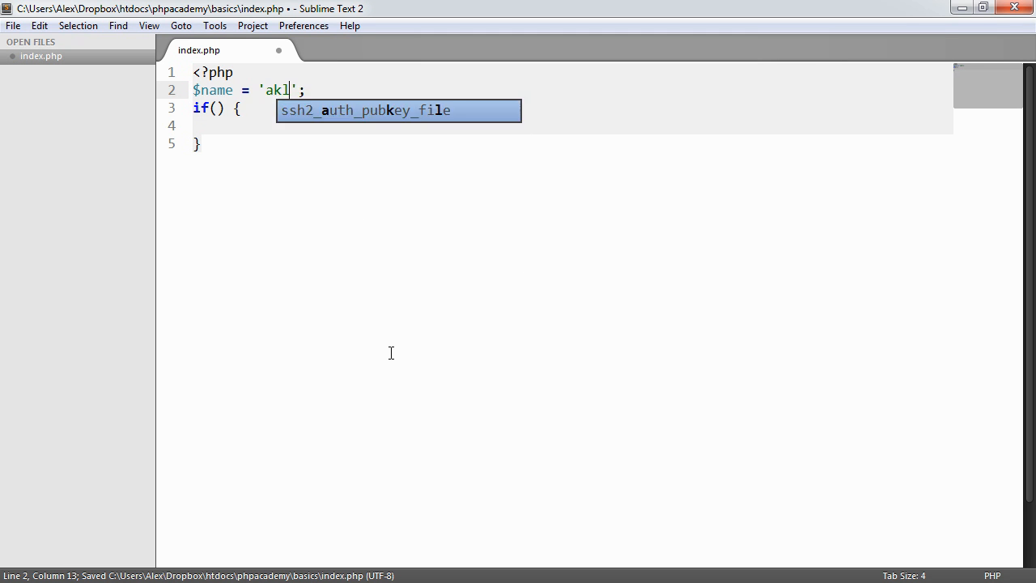
pyautogui.write('ex')
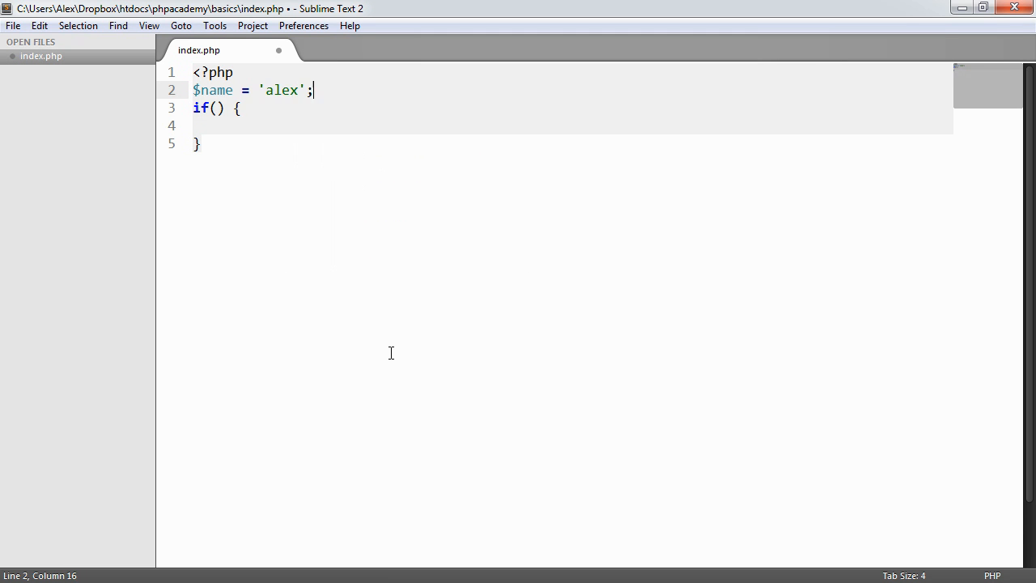
pyautogui.write('$age = 24;')
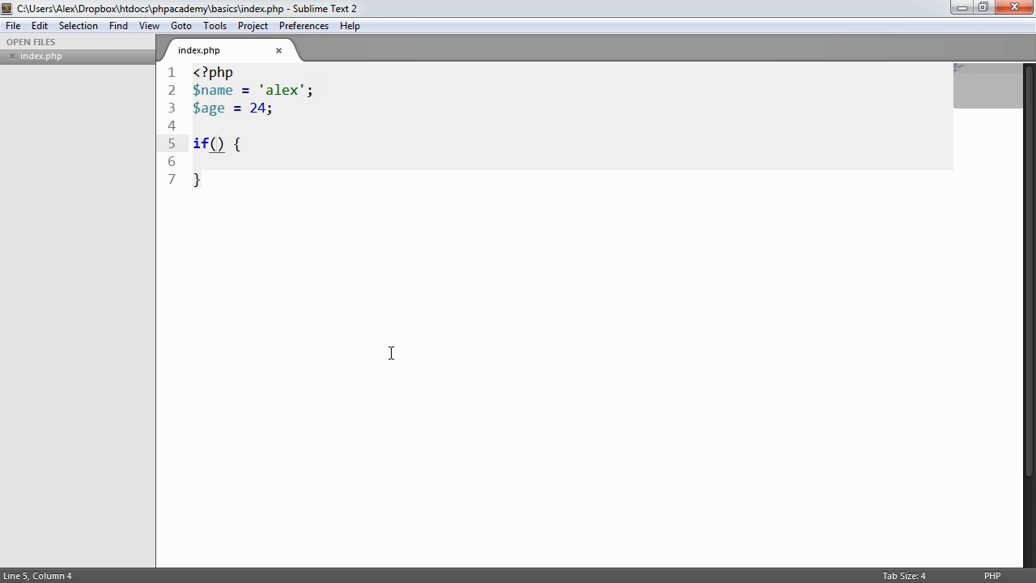
pyautogui.write("$name == 'alex")
pyautogui.click(570, 160)
pyautogui.write("echo 'True';")
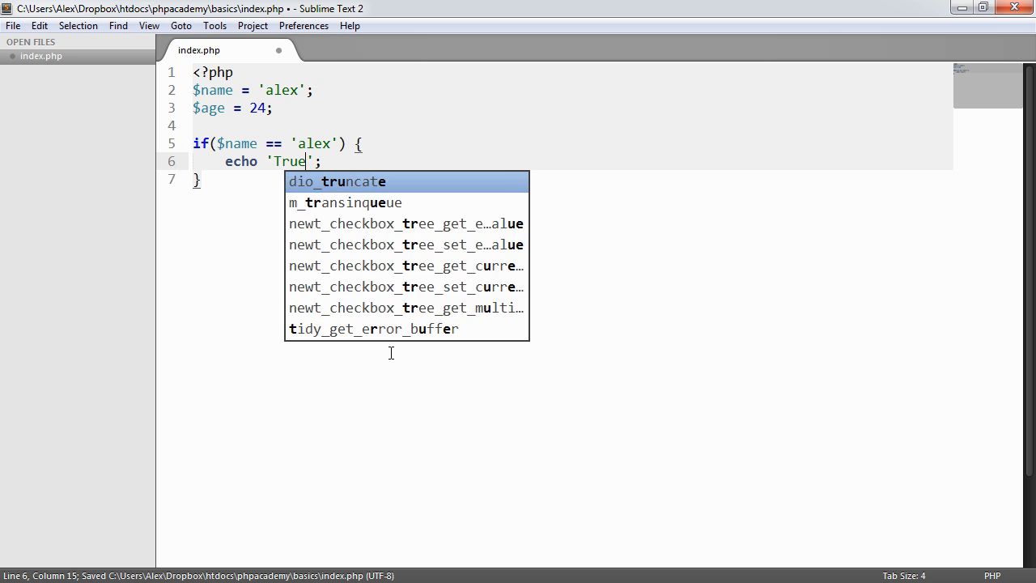
pyautogui.press('Escape')
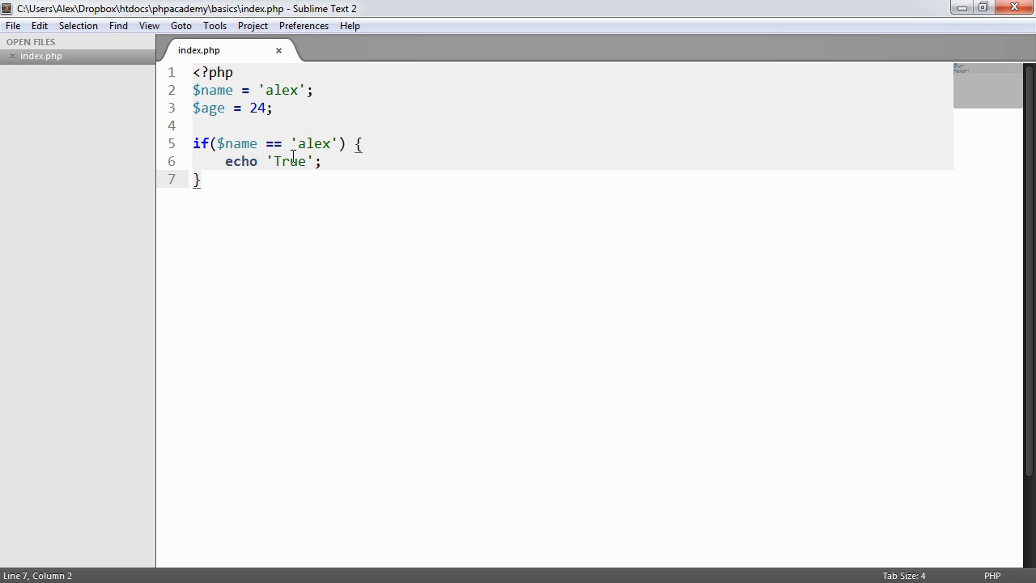
pyautogui.write('=')
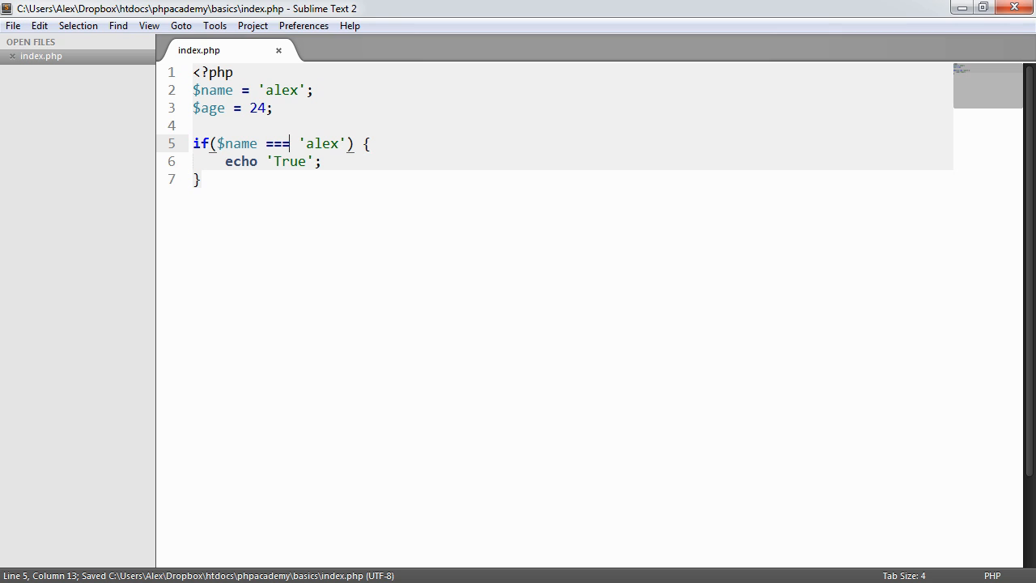
pyautogui.doubleClick(321, 143)
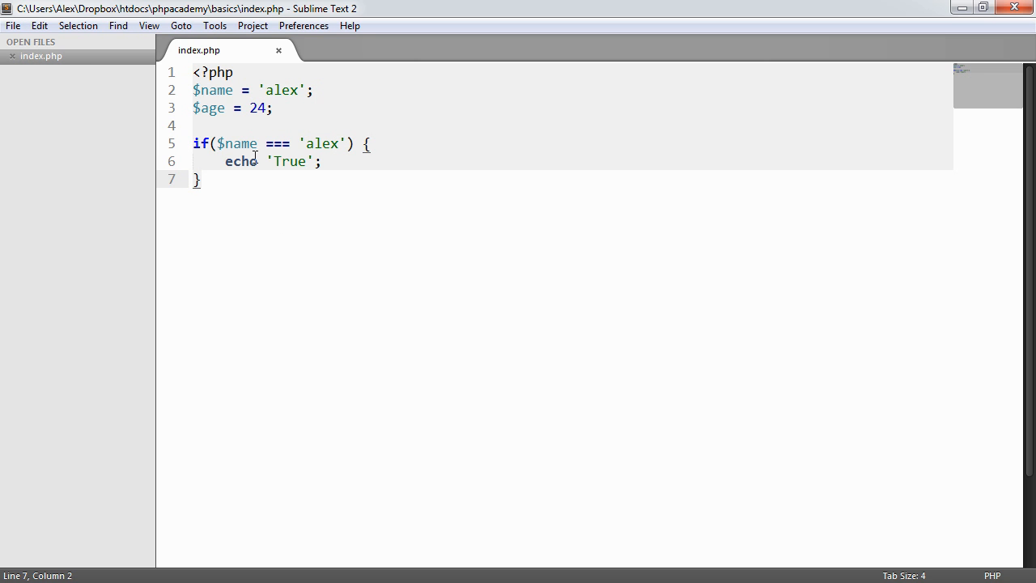
# Make the condition compare $age against the string '24' and save the file.
pyautogui.write('age')
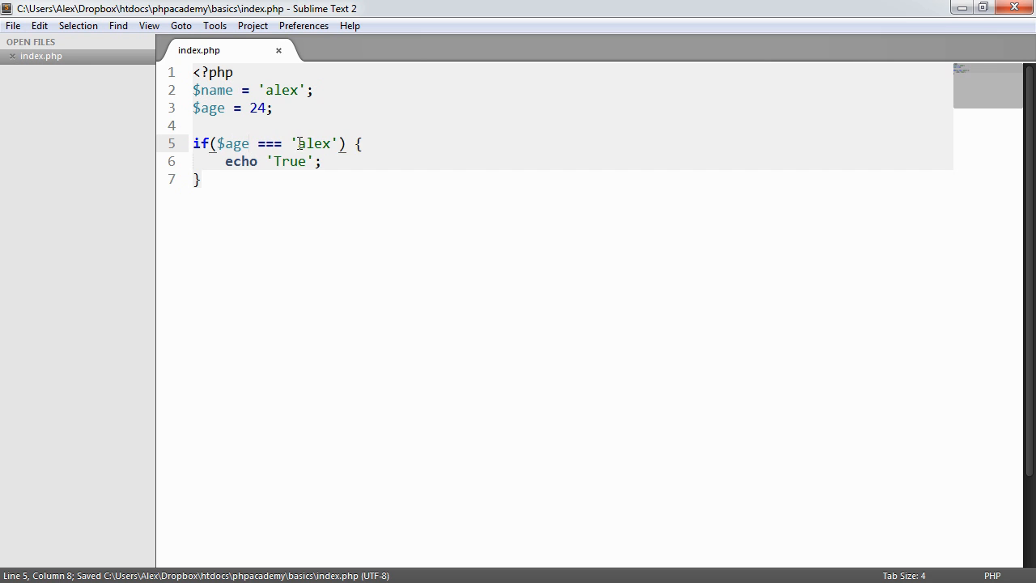
pyautogui.write('24')
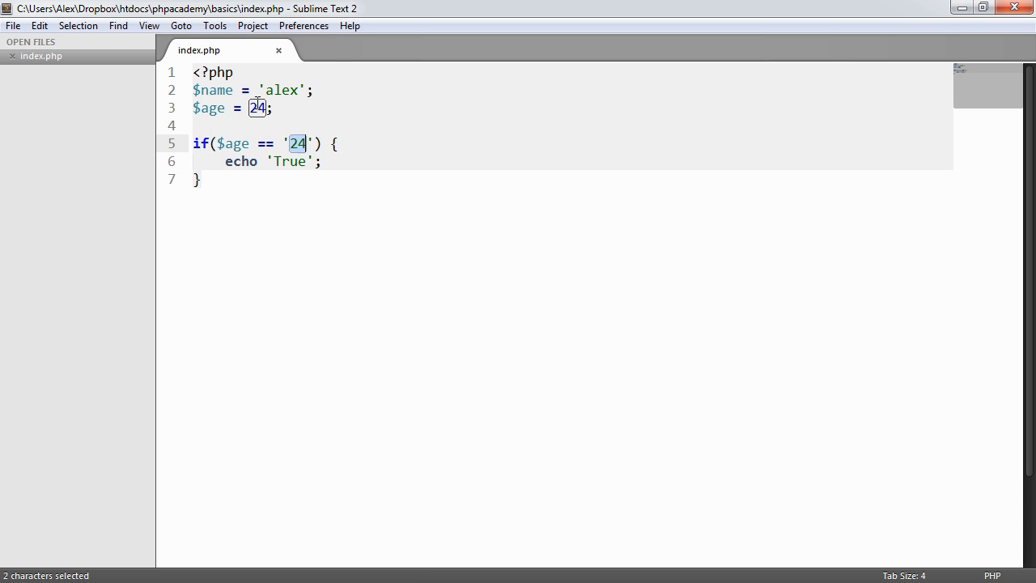
pyautogui.press('ctrl+s')
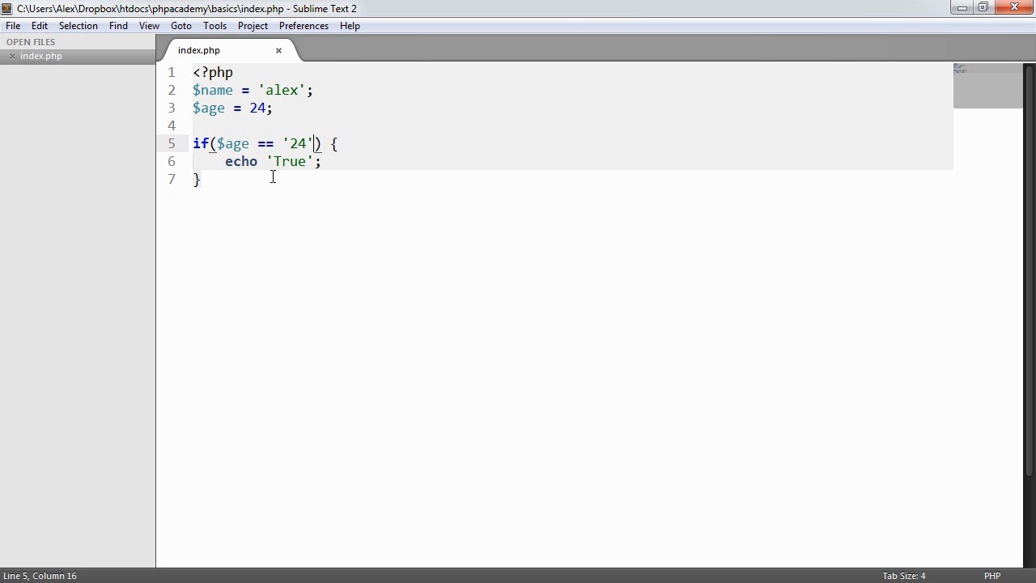
pyautogui.press('ctrl+s')
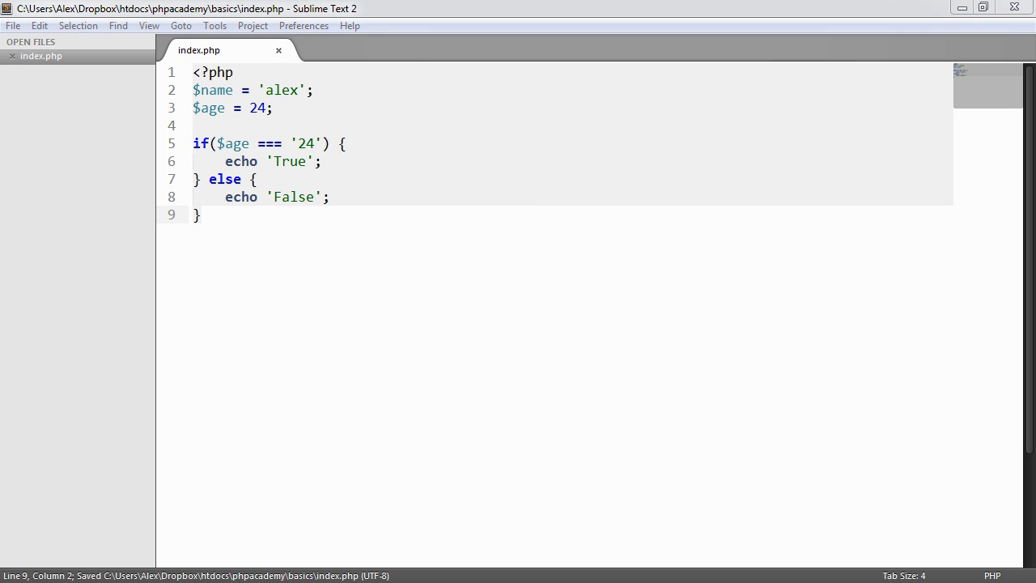
# Try a string cast on the 24 value, then return to the condition's comparison operator.
pyautogui.click(304, 143)
pyautogui.write('(')
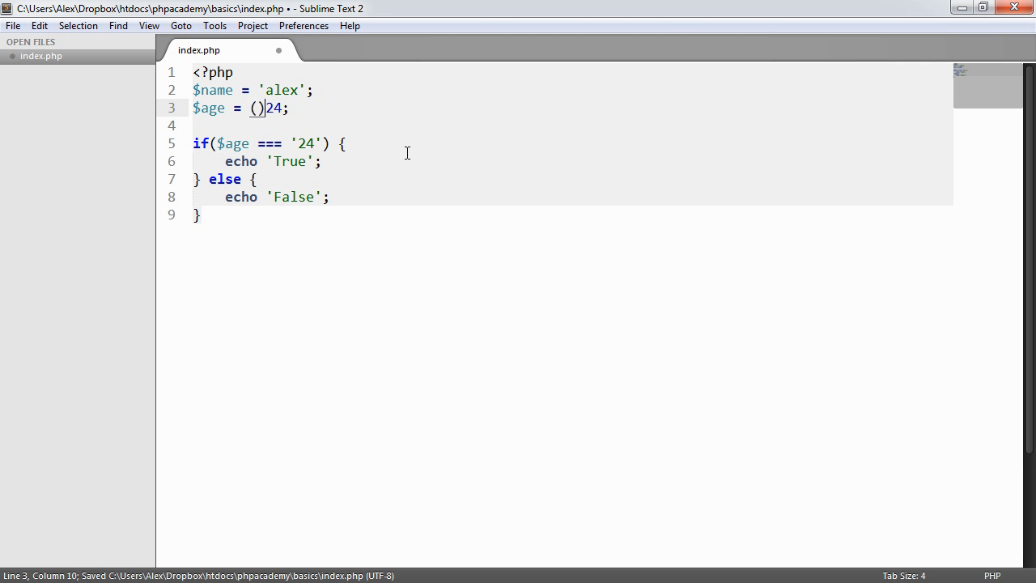
pyautogui.write('string')
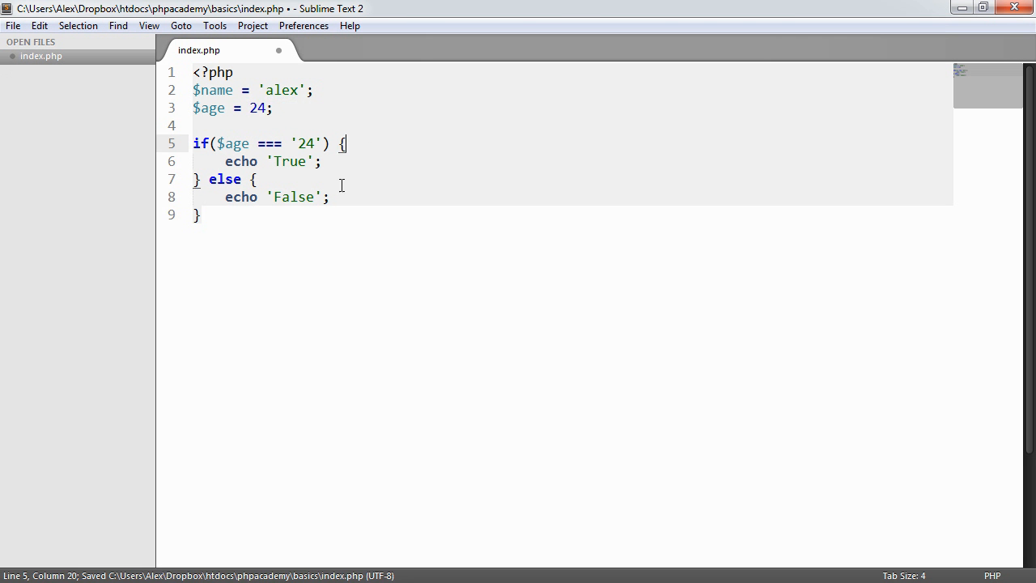
pyautogui.click(320, 197)
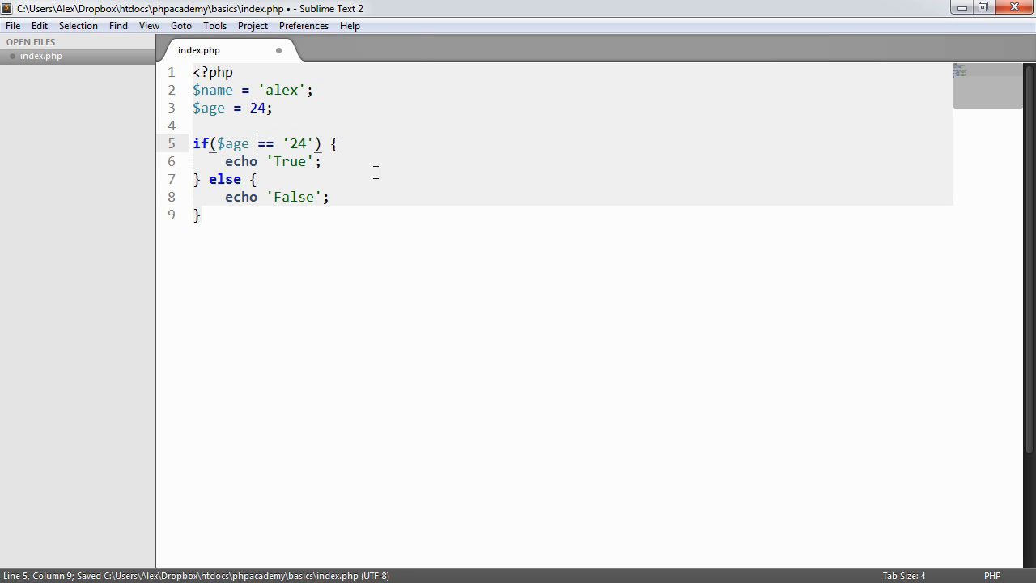
# Change the condition to $age != '24' and save the file.
pyautogui.write('!')
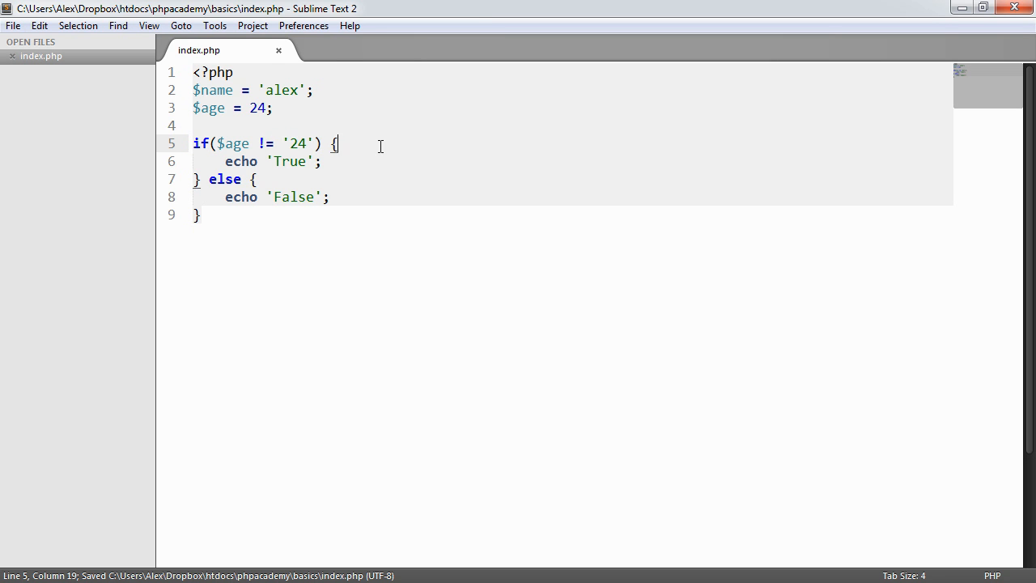
pyautogui.moveTo(258, 136)
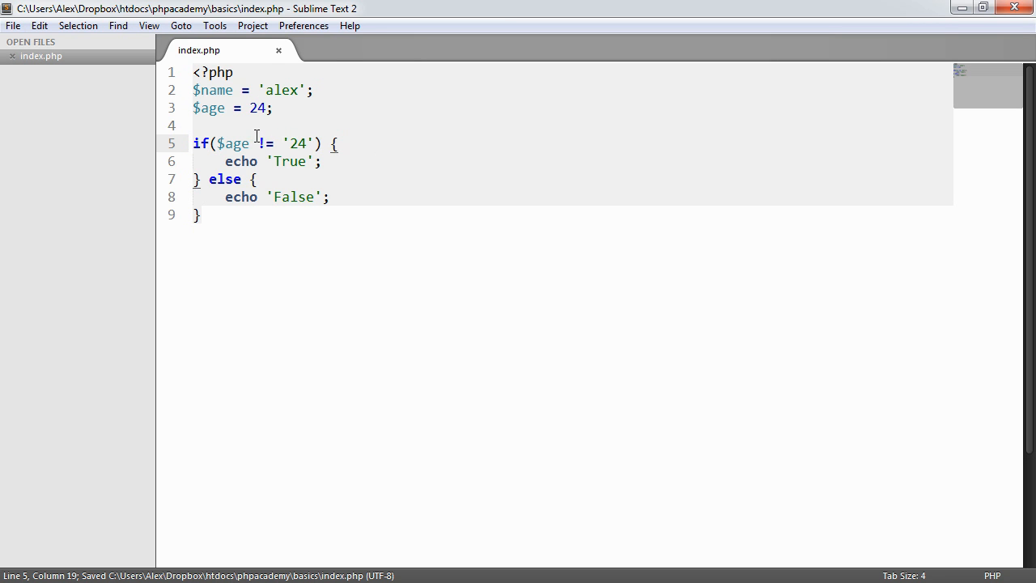
pyautogui.doubleClick(258, 107)
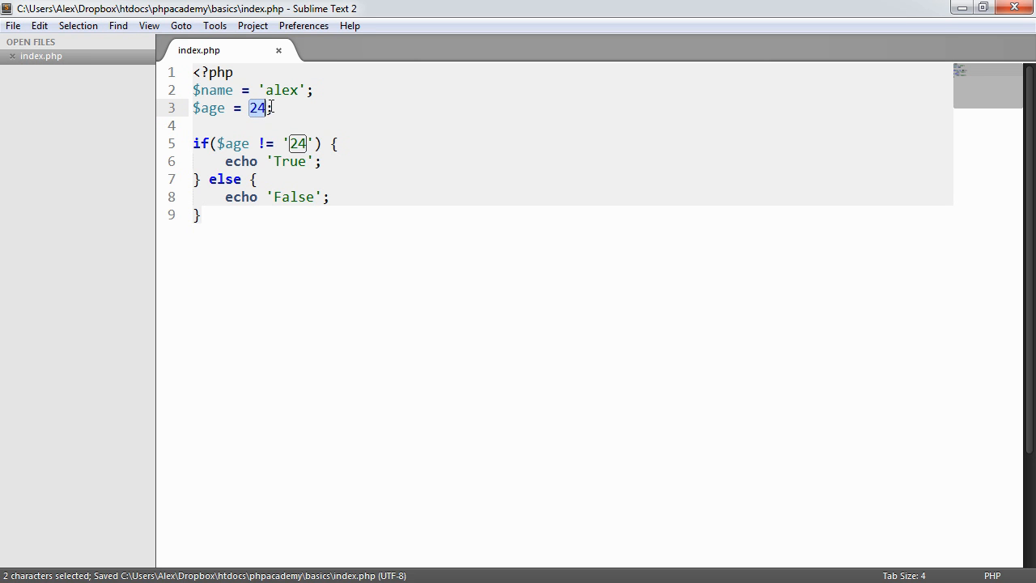
pyautogui.click(291, 143)
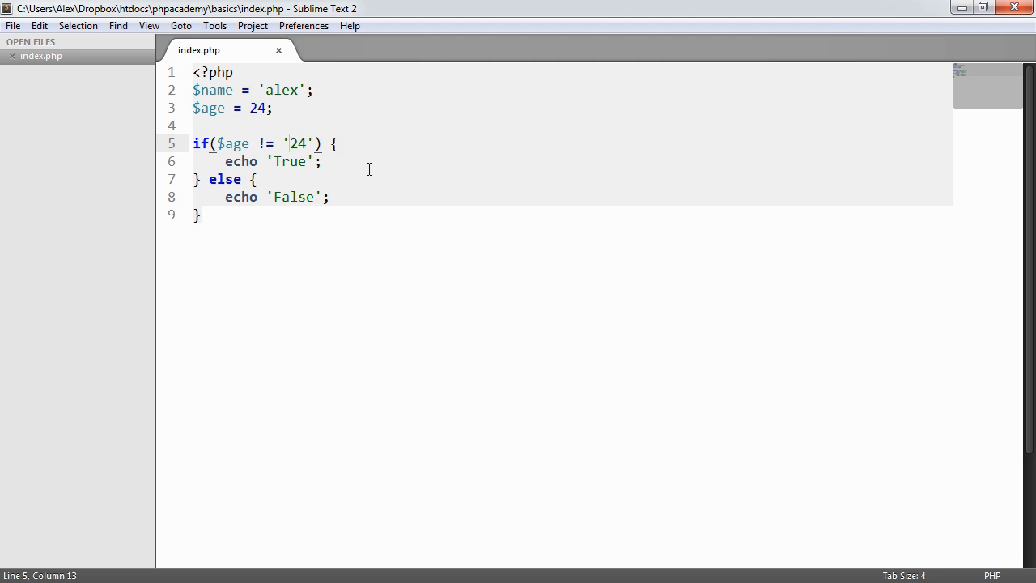
pyautogui.click(255, 143)
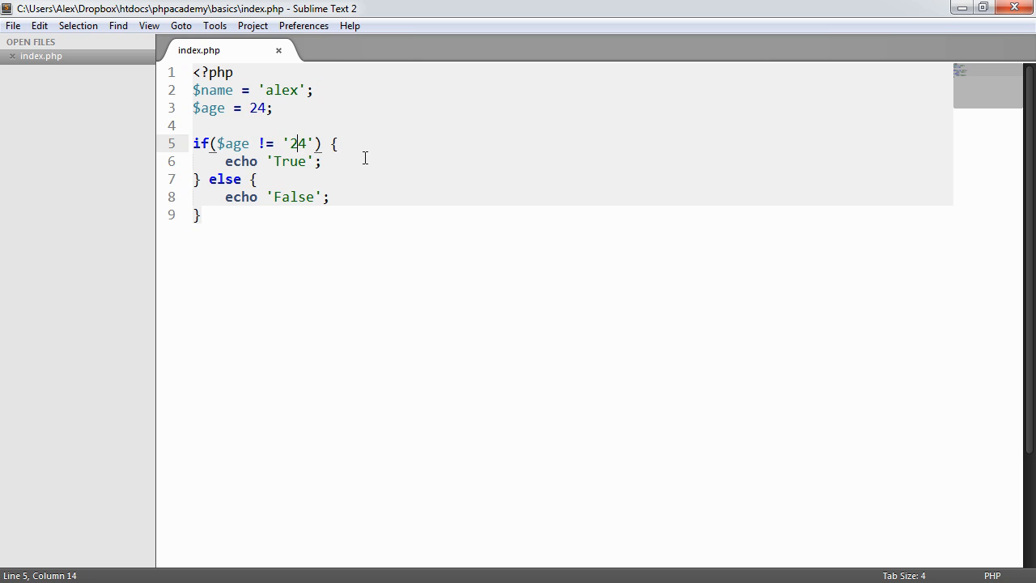
pyautogui.press('ctrl+s')
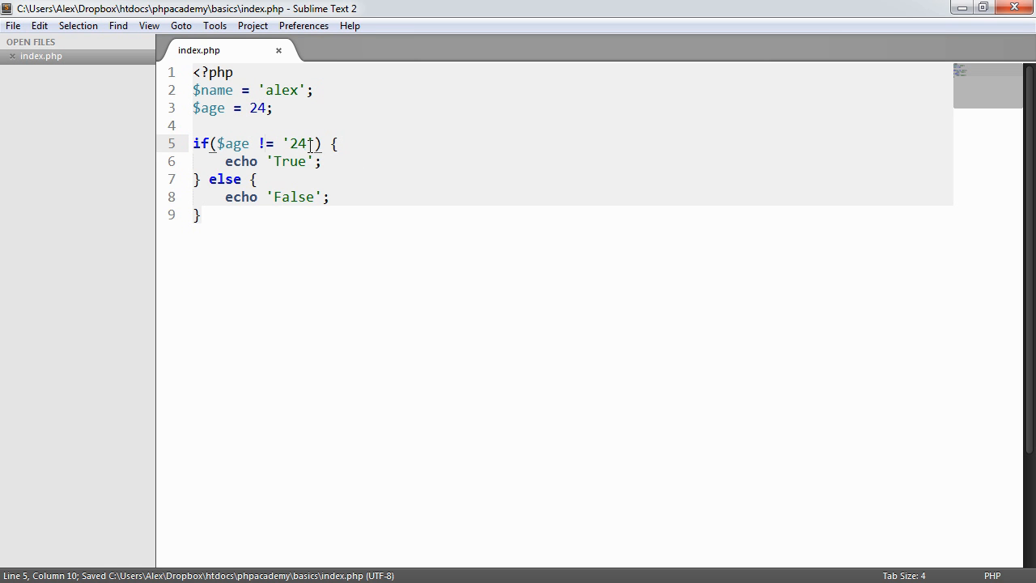
# Extend the operator to the strict not-identical $age !== '24' and save.
pyautogui.write('=')
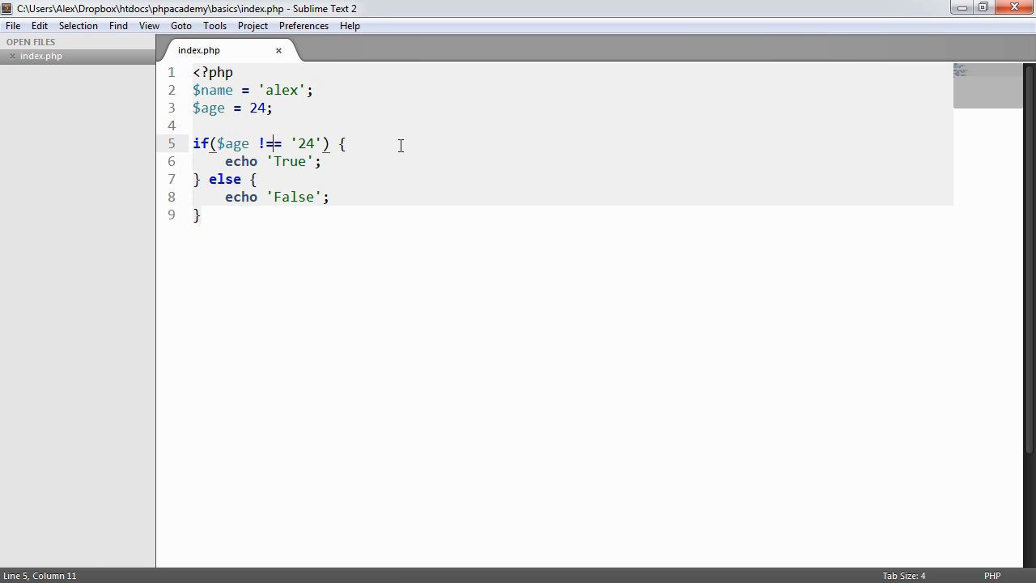
pyautogui.write('=')
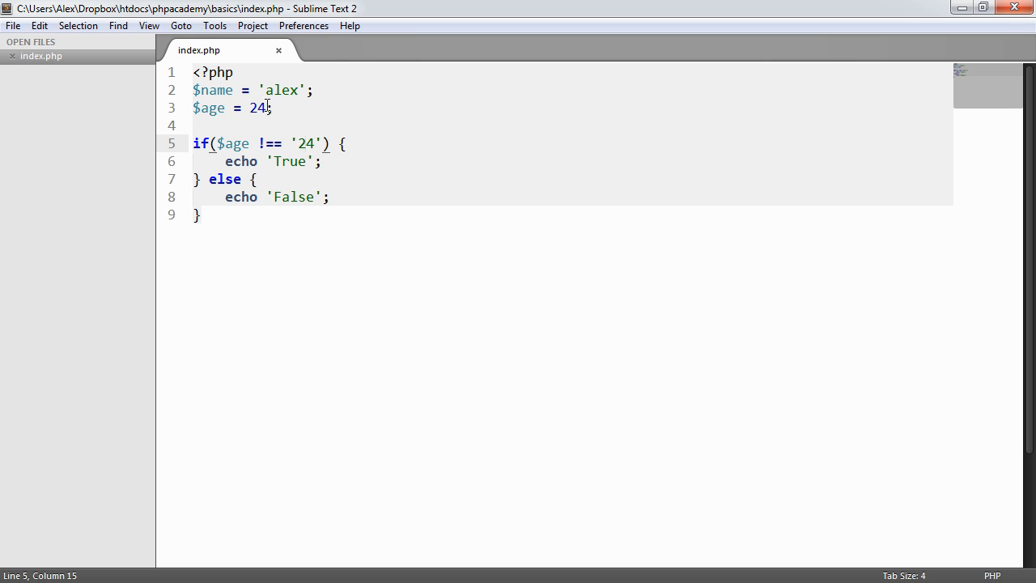
pyautogui.press('ctrl+s')
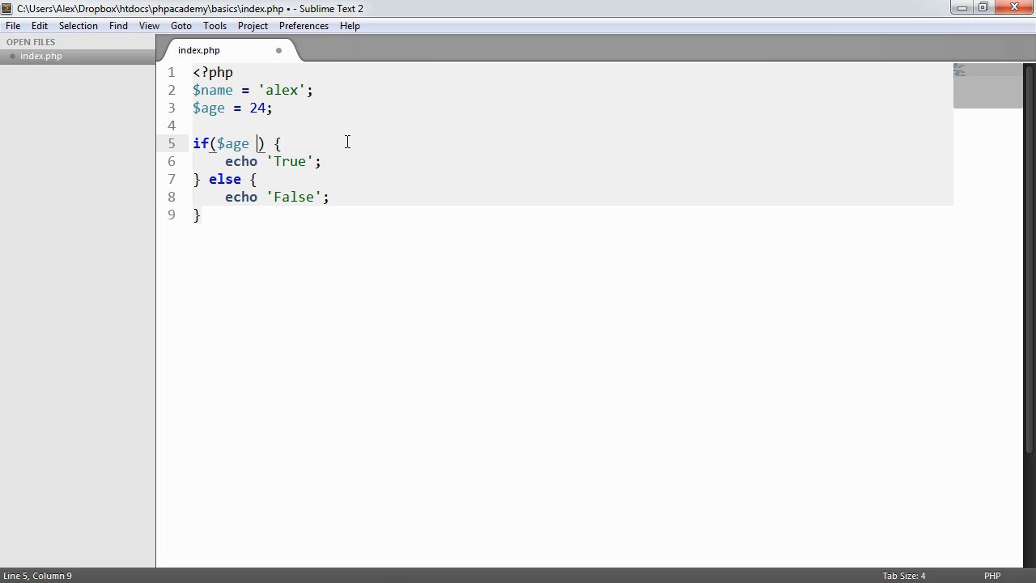
# Make the condition $age > 30 and set $age to 50.
pyautogui.write('> 30')
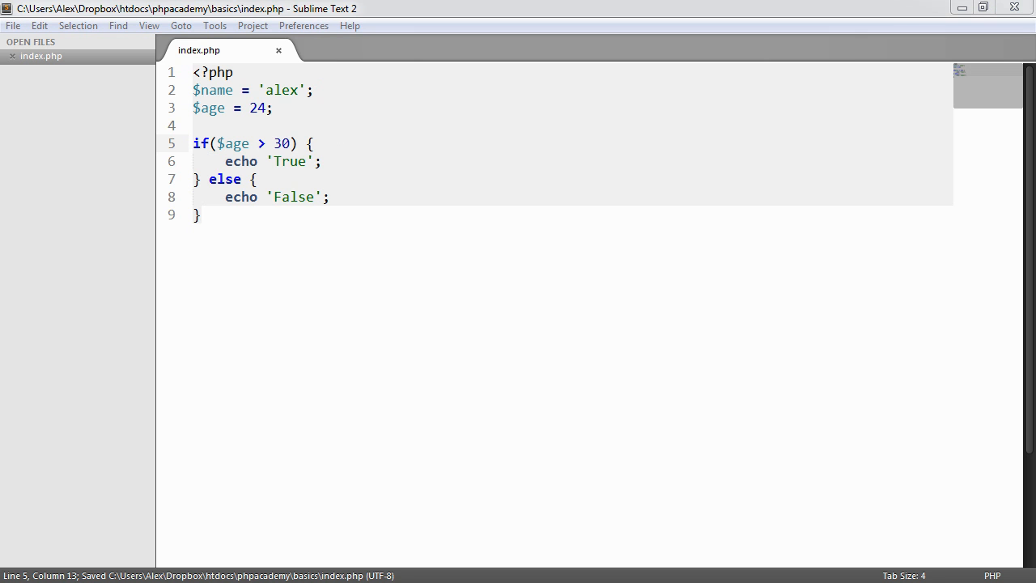
pyautogui.click(274, 107)
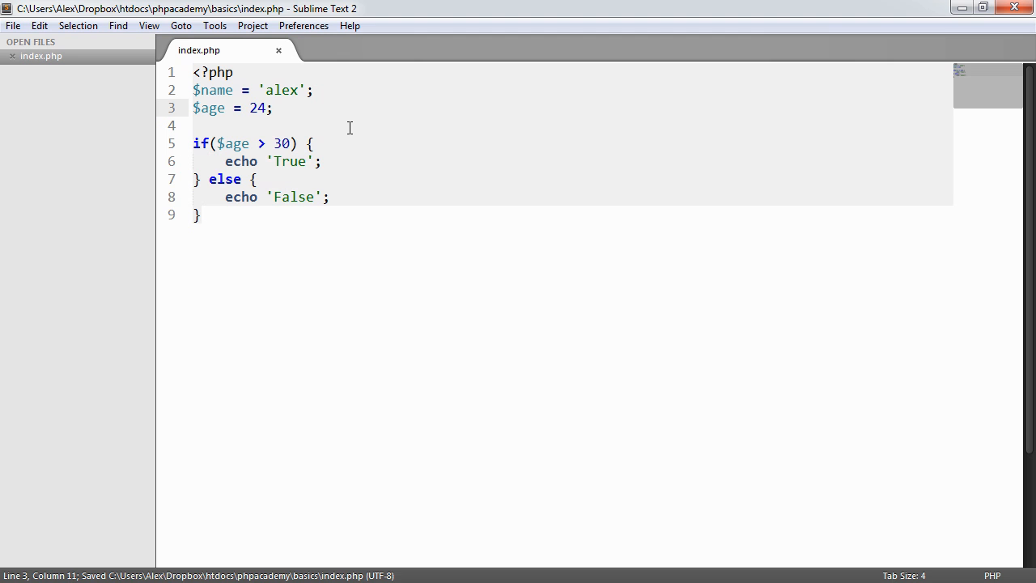
pyautogui.write('50')
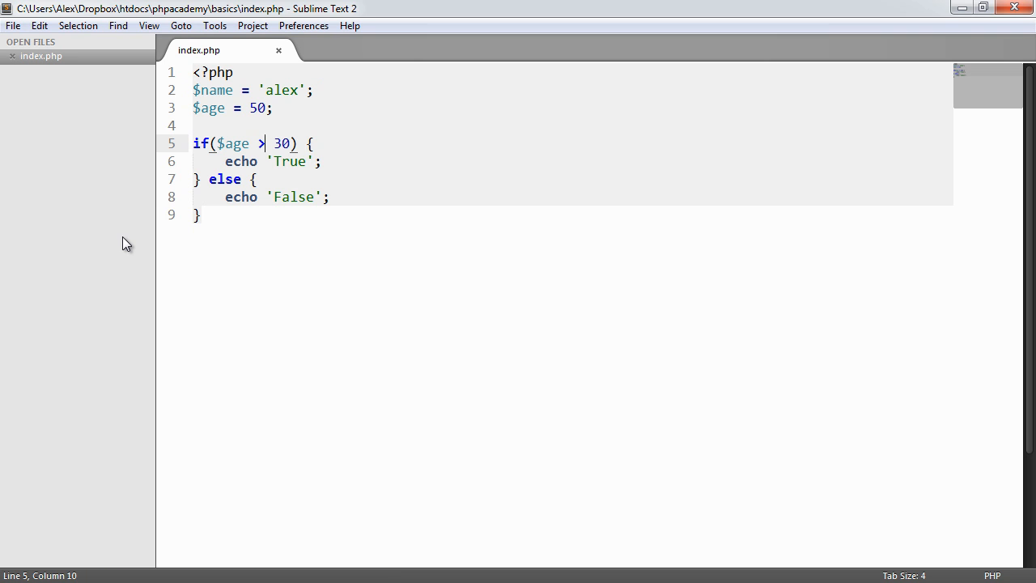
# Try $age >= 30 and save, set $age to 30, then switch the operator to <=.
pyautogui.write('=')
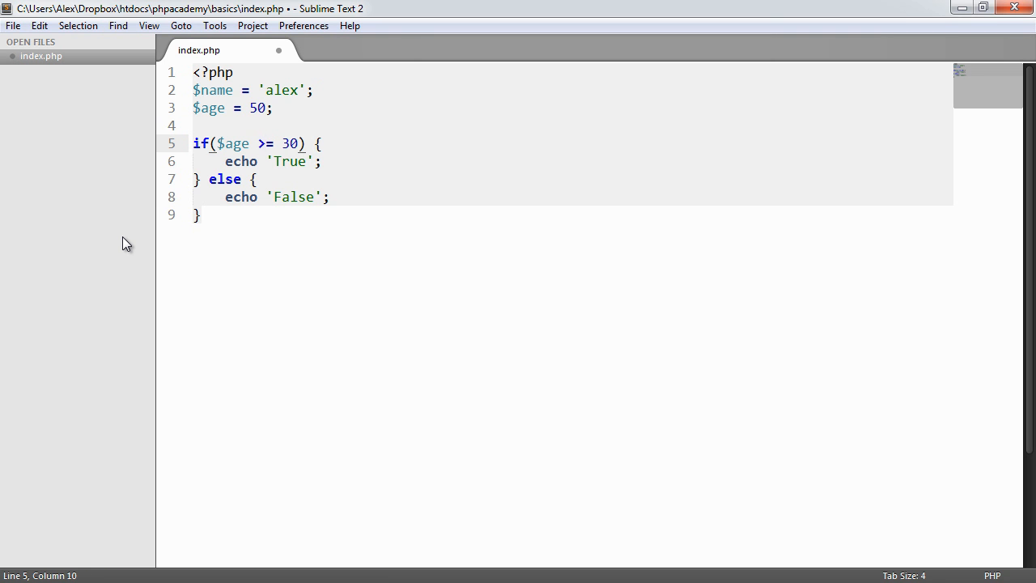
pyautogui.press('ctrl+s')
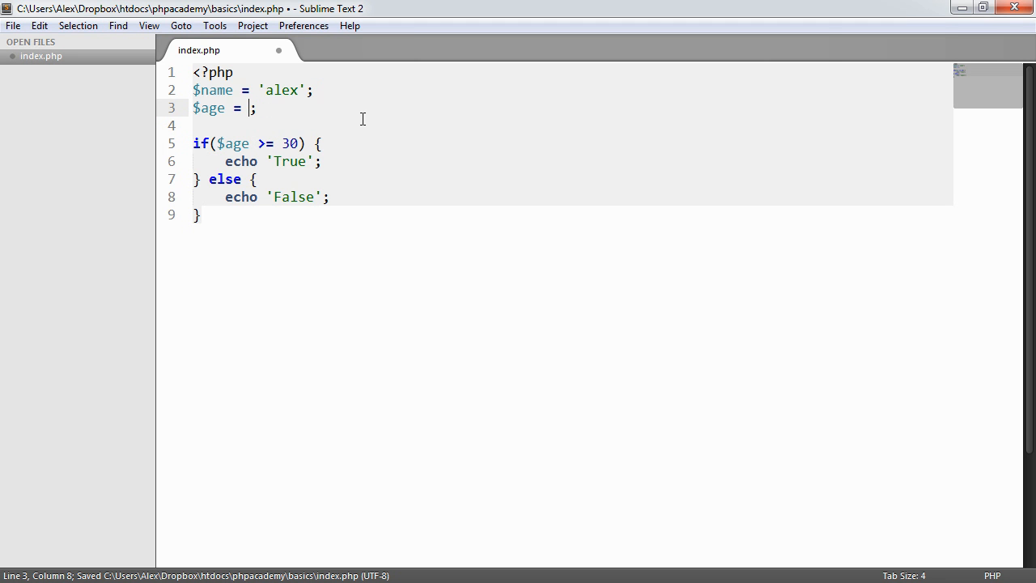
pyautogui.write('30')
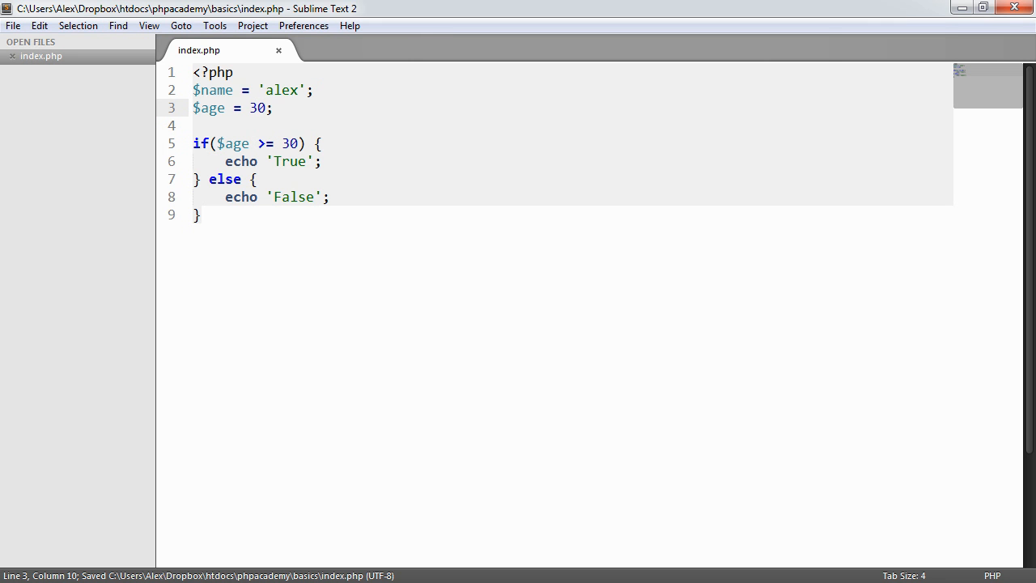
pyautogui.press('Backspace')
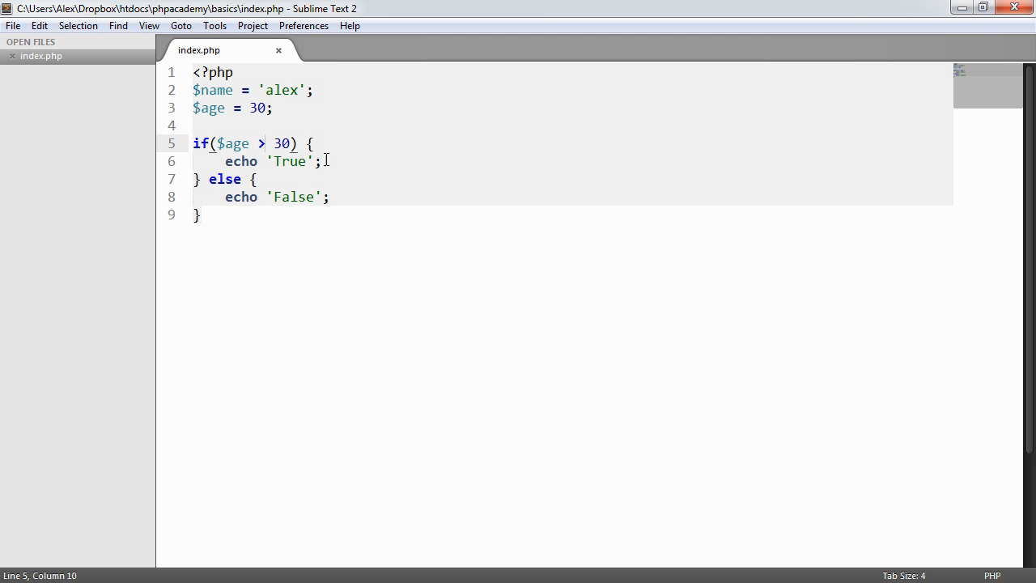
pyautogui.moveTo(262, 142)
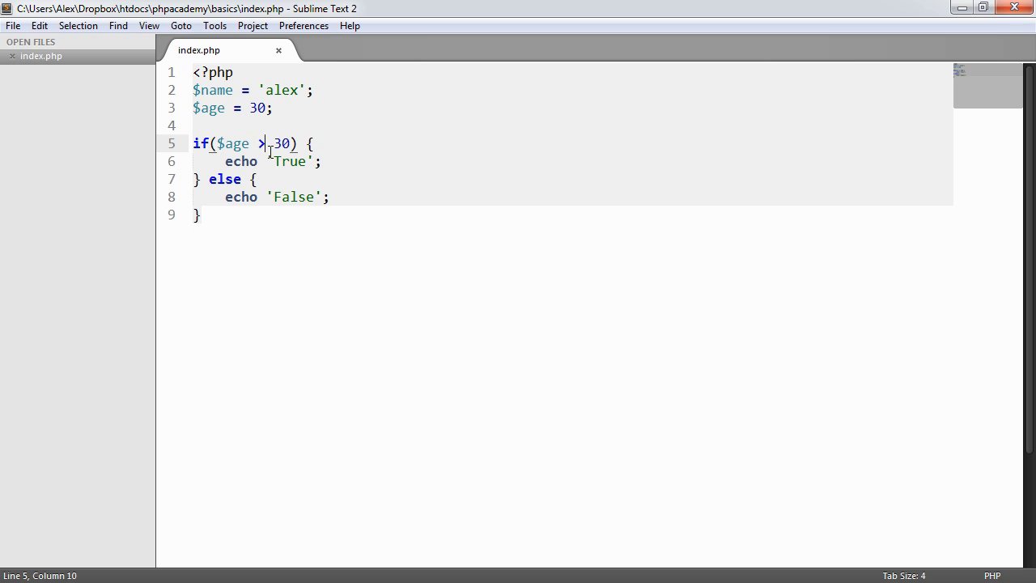
pyautogui.write('=')
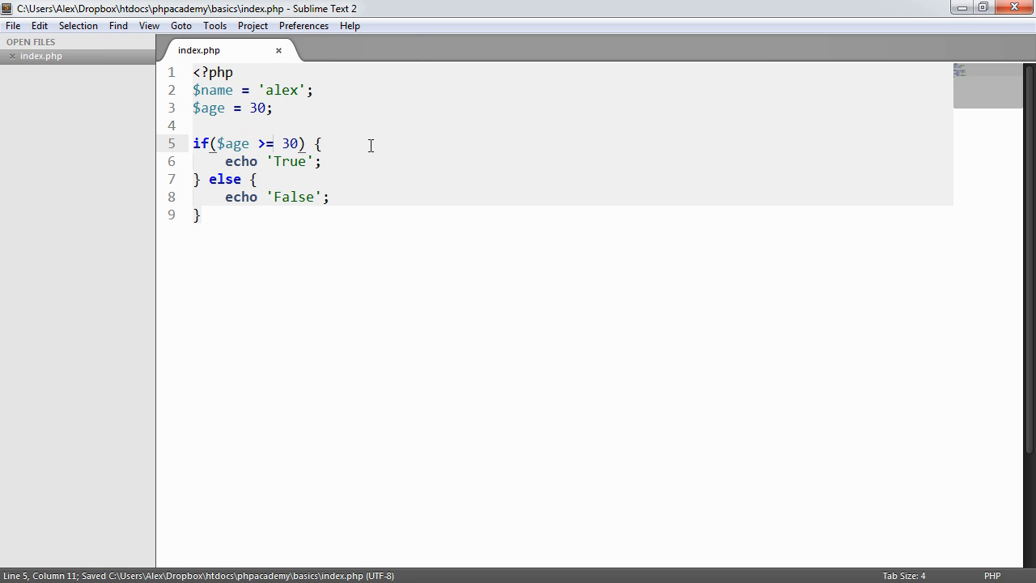
pyautogui.write('<')
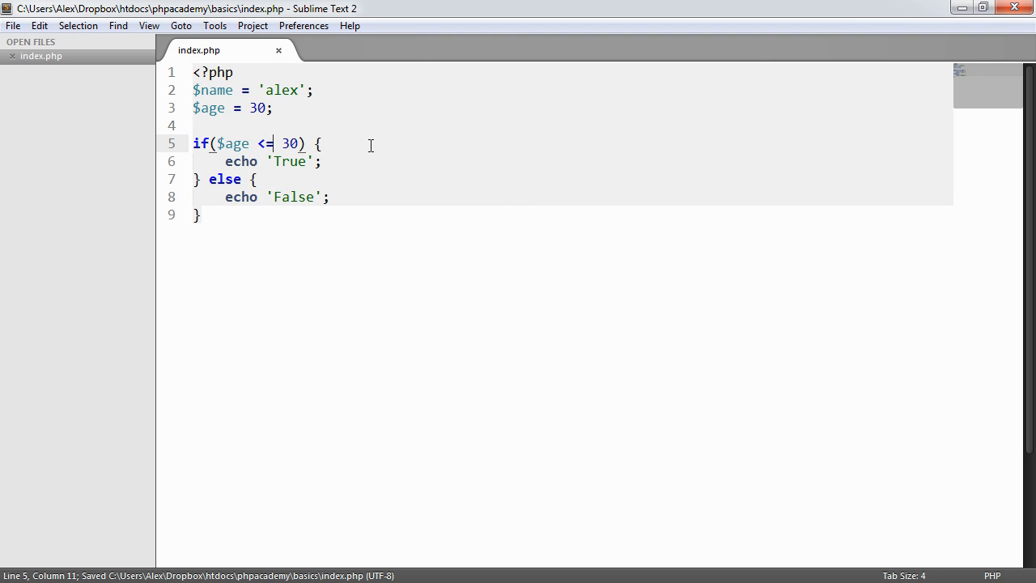
pyautogui.moveTo(301, 144)
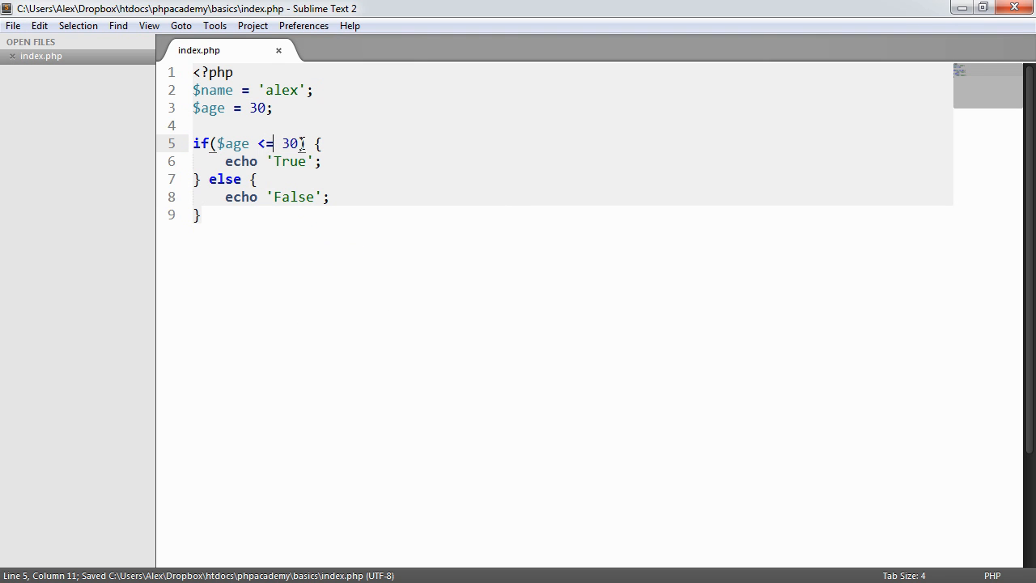
# Delete the <= operator, leaving the condition as $age 30.
pyautogui.press('Backspace')
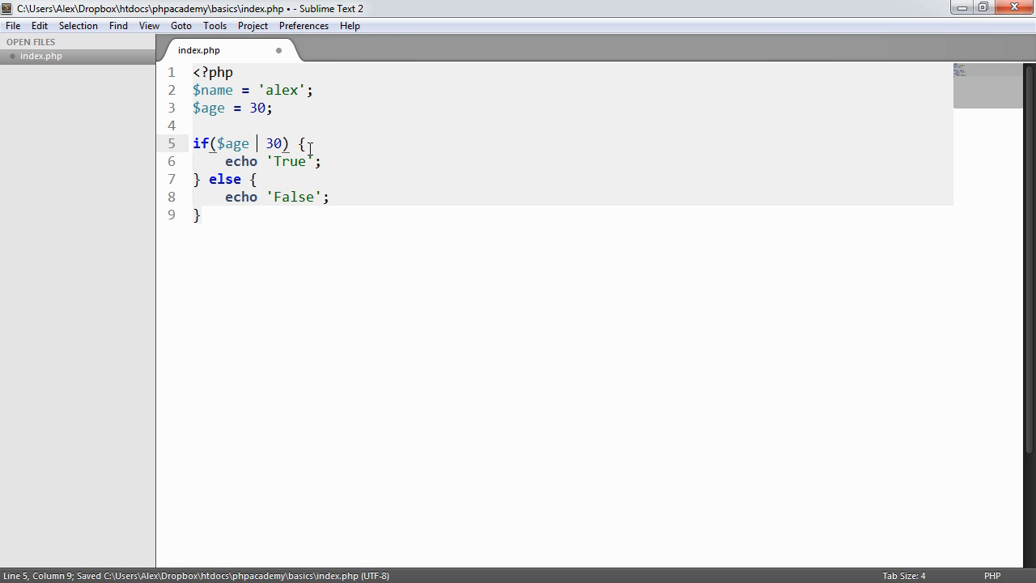
# Make the condition $age <> 30 and save the file.
pyautogui.write('<>')
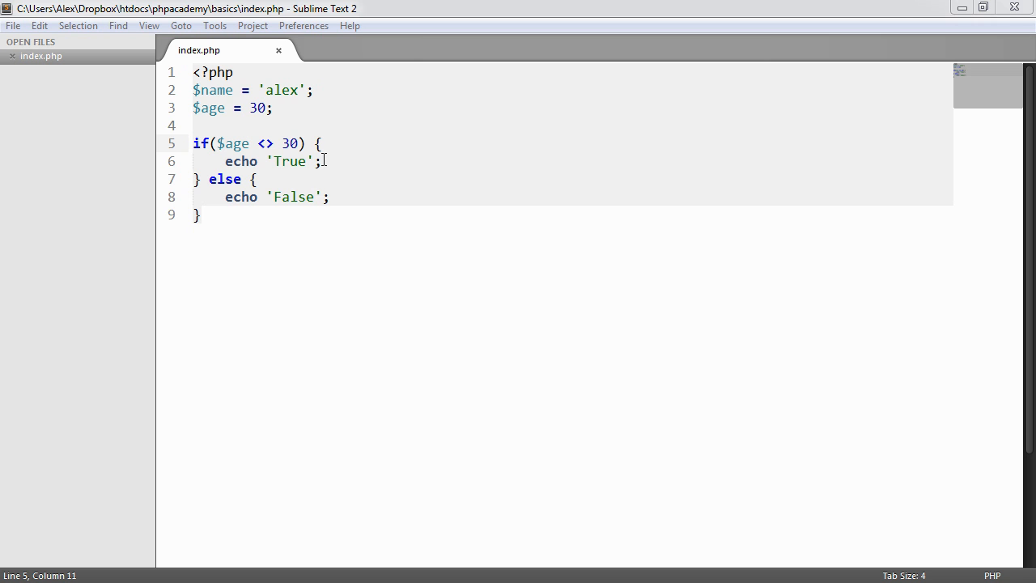
pyautogui.press('ctrl+s')
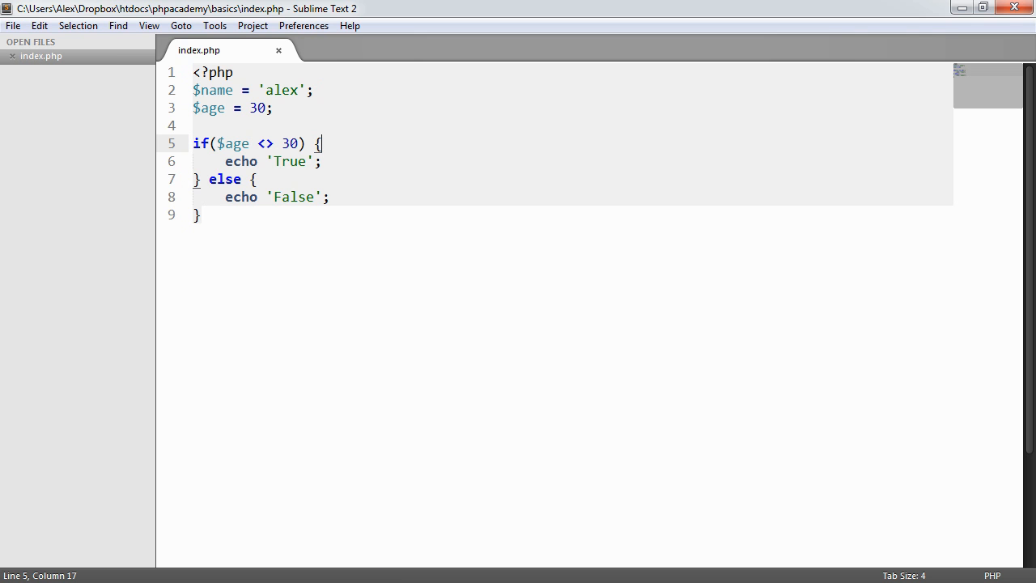
pyautogui.doubleClick(265, 143)
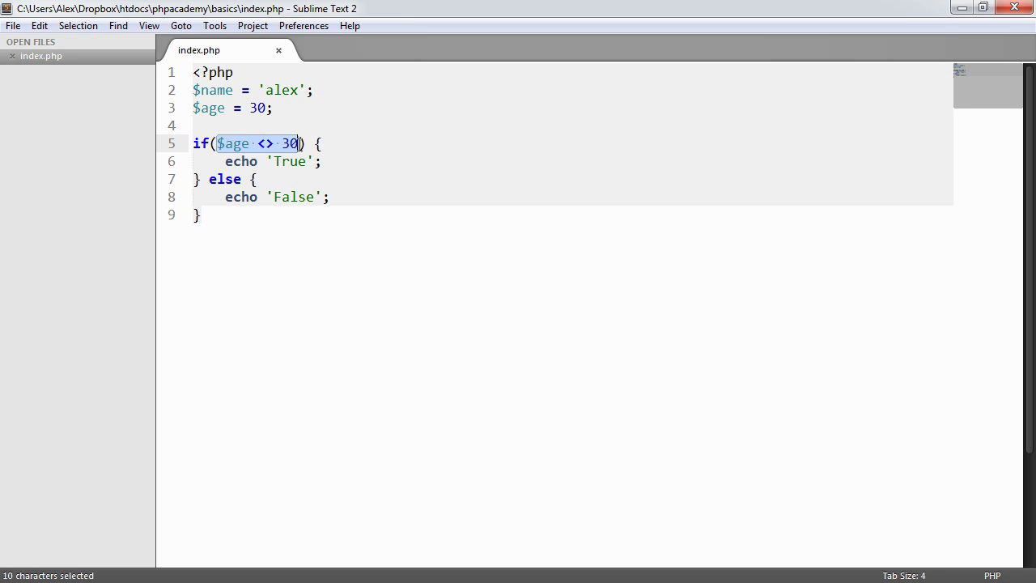
# Set $age to 31 and save the file.
pyautogui.click(272, 106)
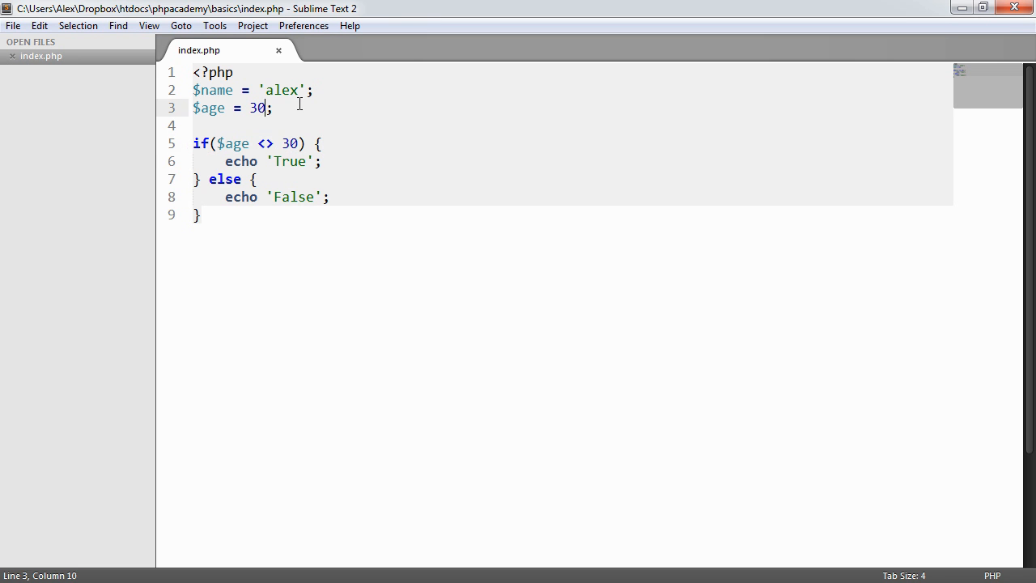
pyautogui.write('1')
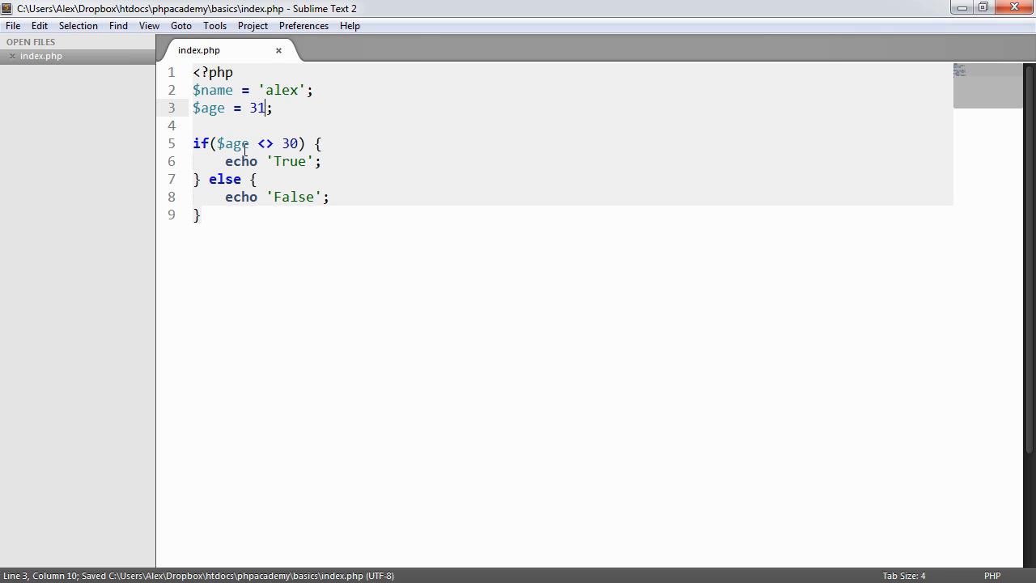
pyautogui.click(298, 142)
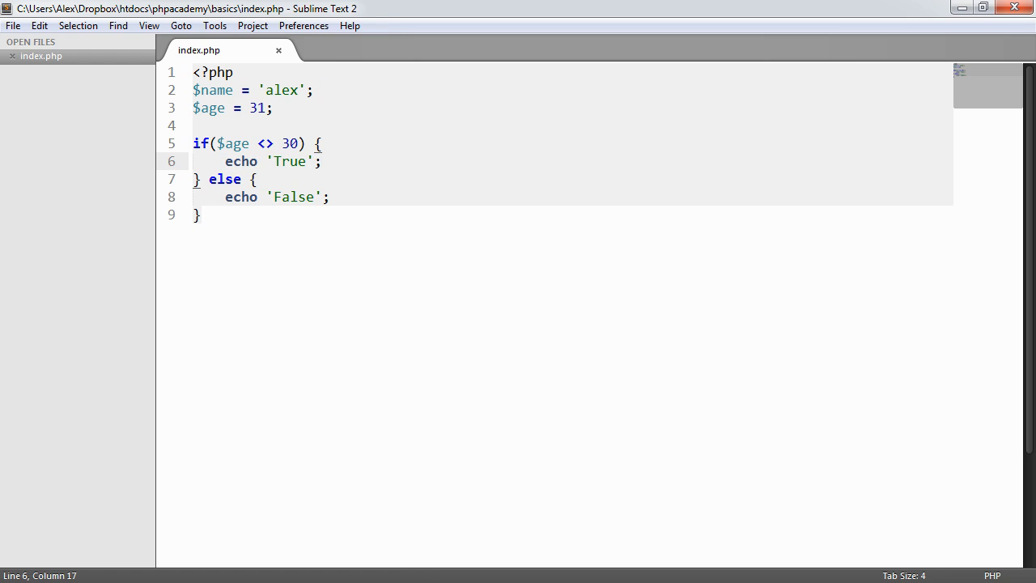
pyautogui.click(201, 213)
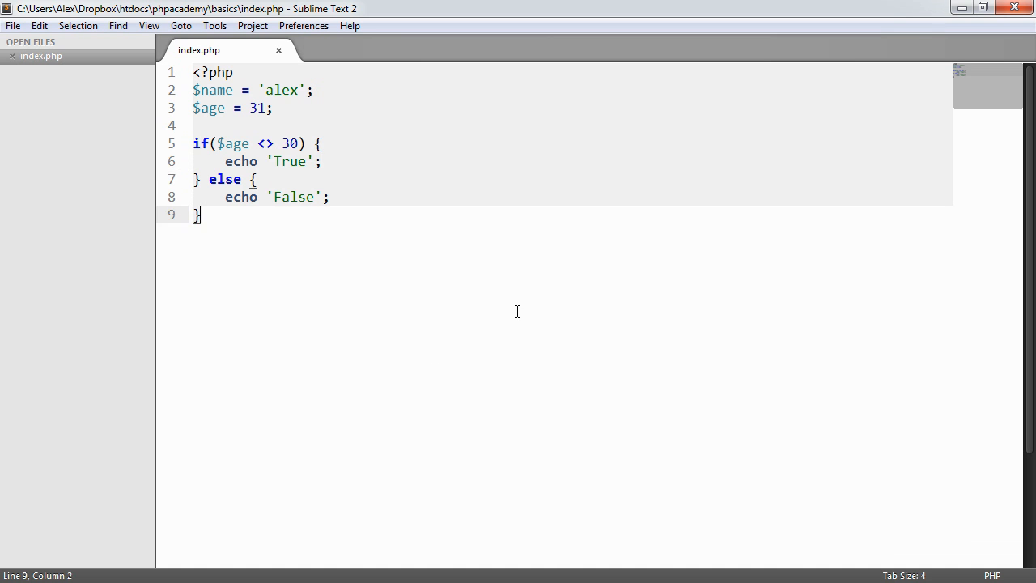
pyautogui.press('ctrl+s')
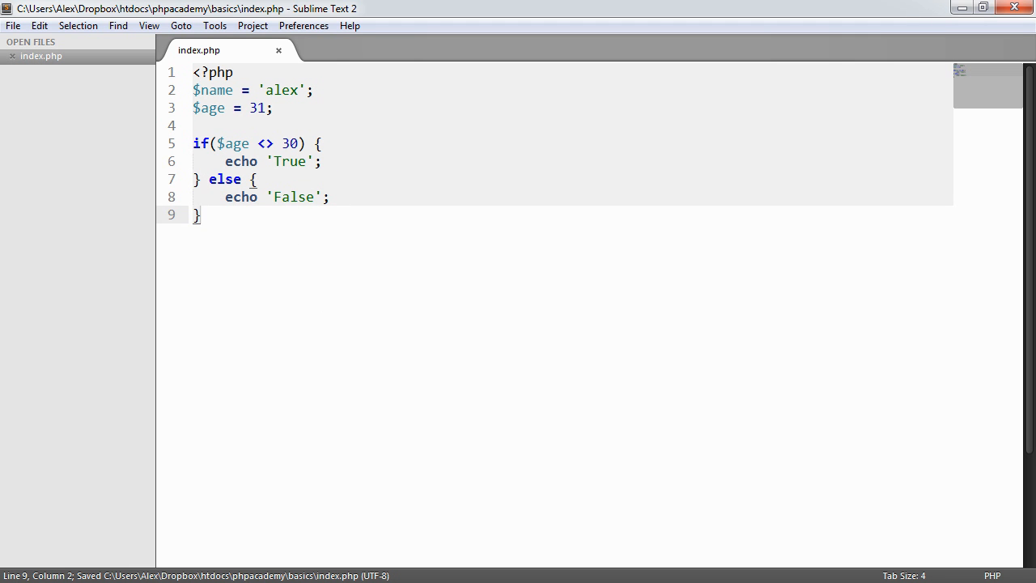